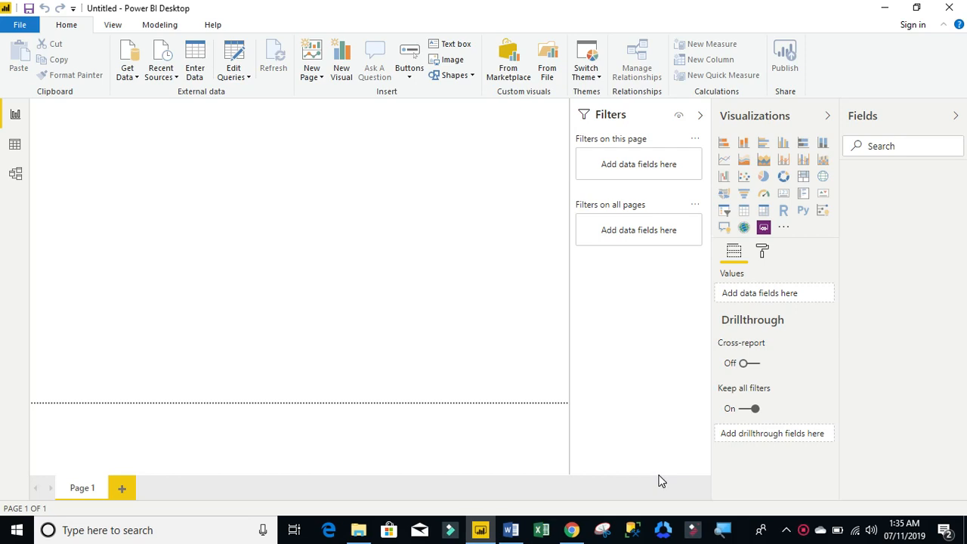
mouse_move(4, 442)
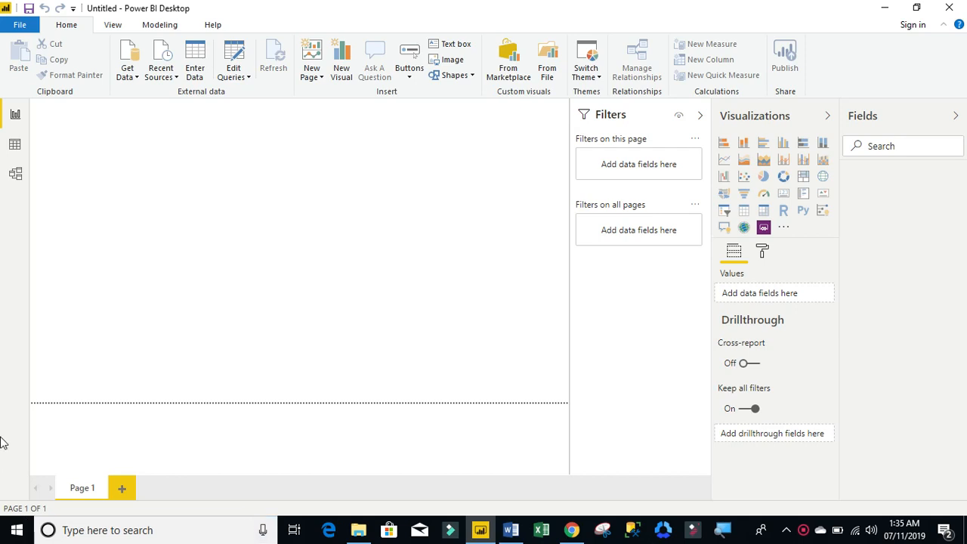
mouse_move(273, 334)
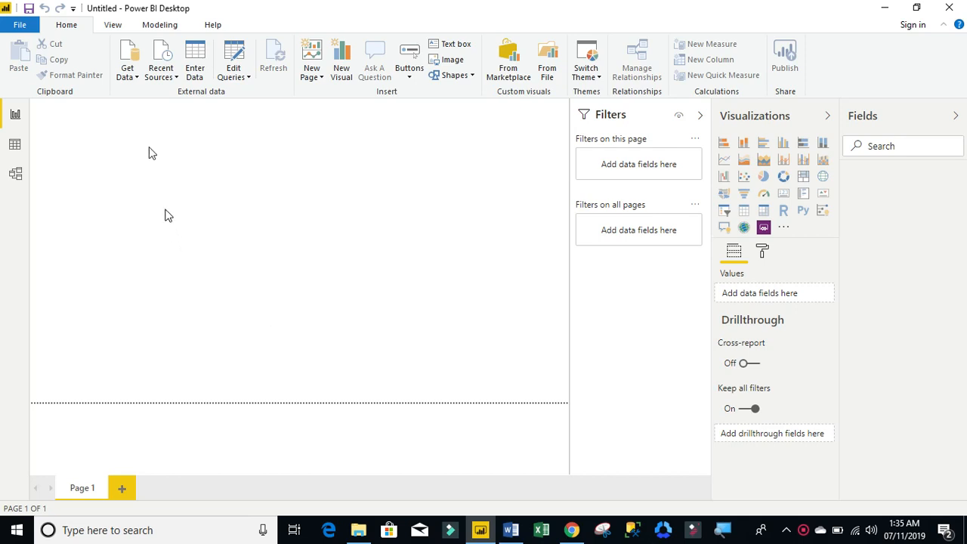
- Choose Folder from the full Get Data connector catalogue to open the folder path prompt
click(127, 60)
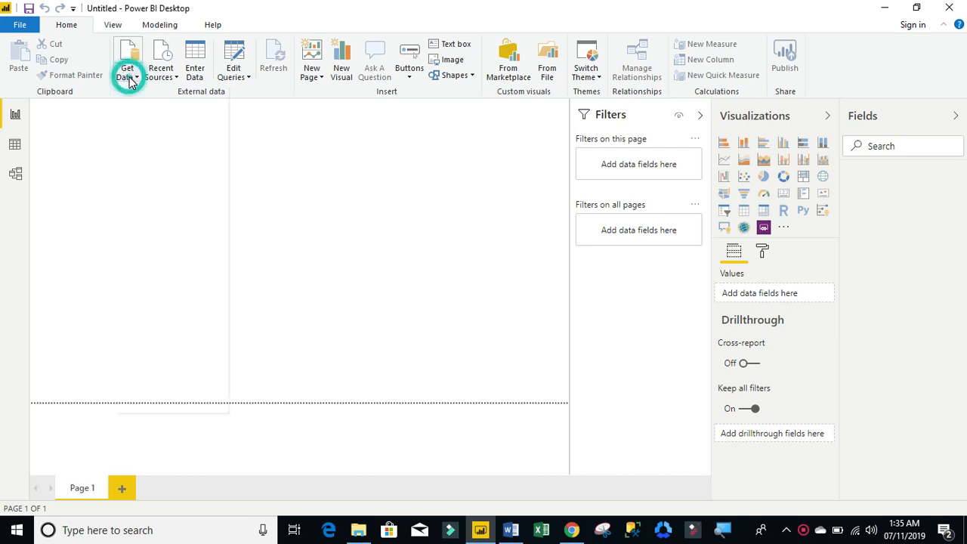
click(127, 61)
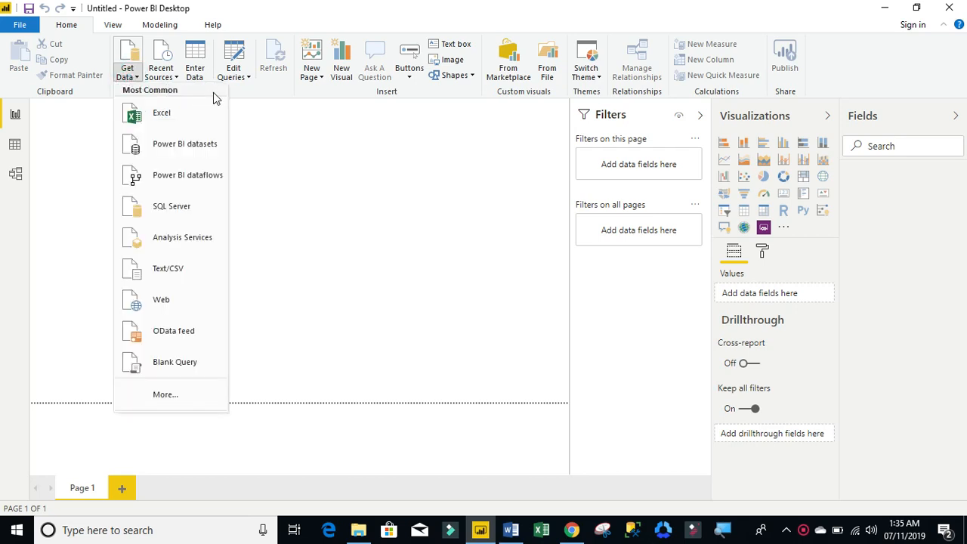
click(127, 61)
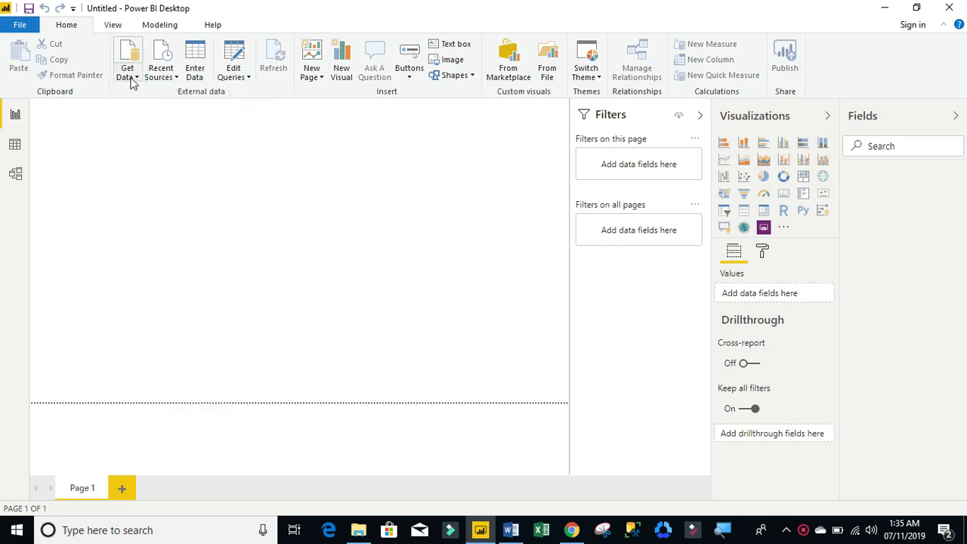
click(127, 60)
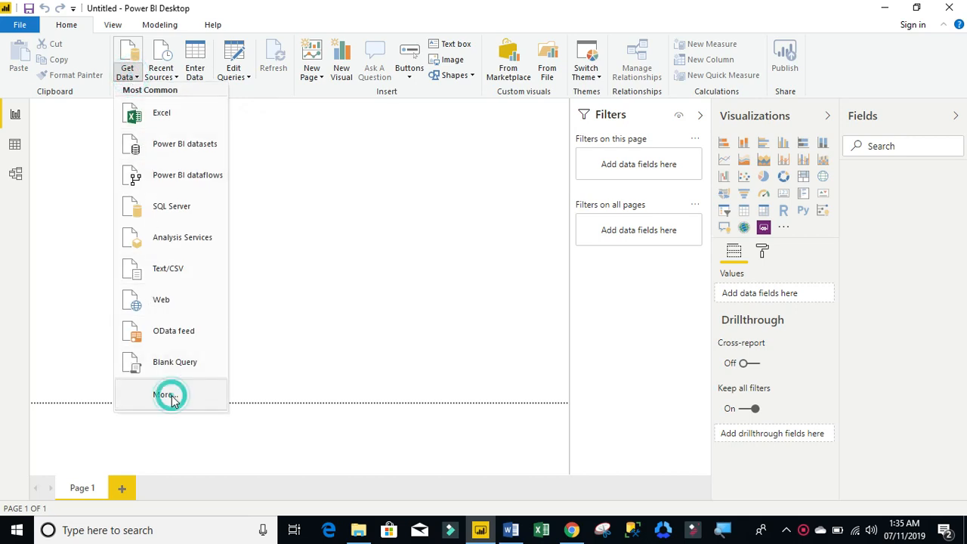
click(164, 395)
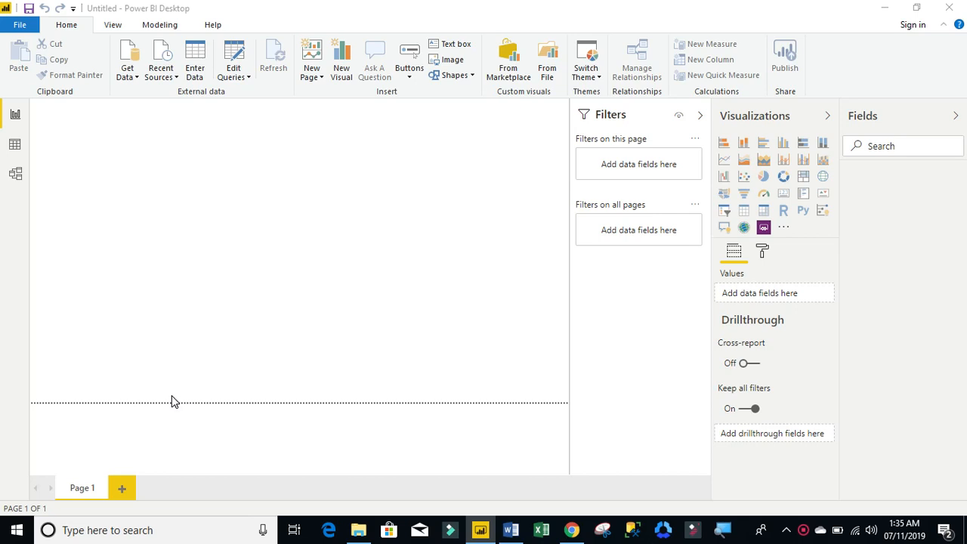
click(127, 60)
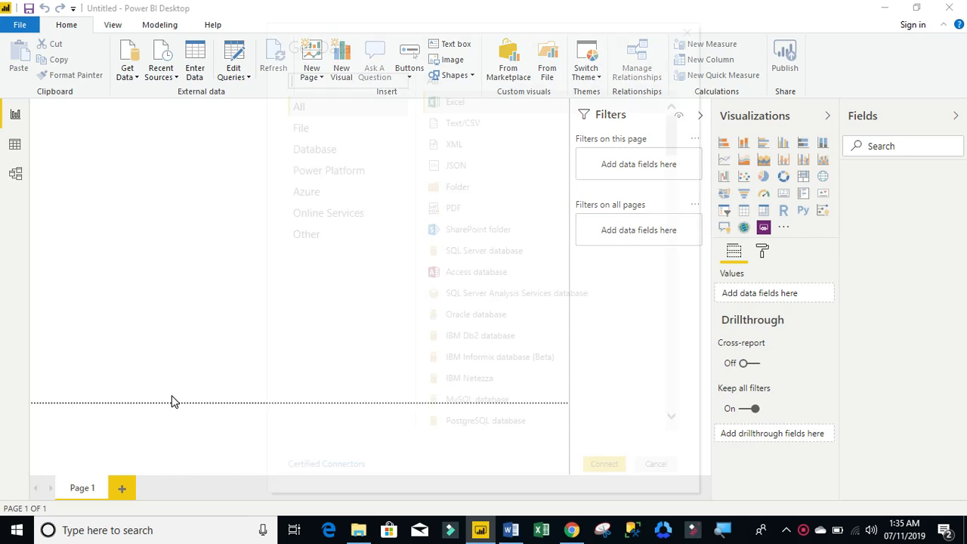
mouse_move(456, 186)
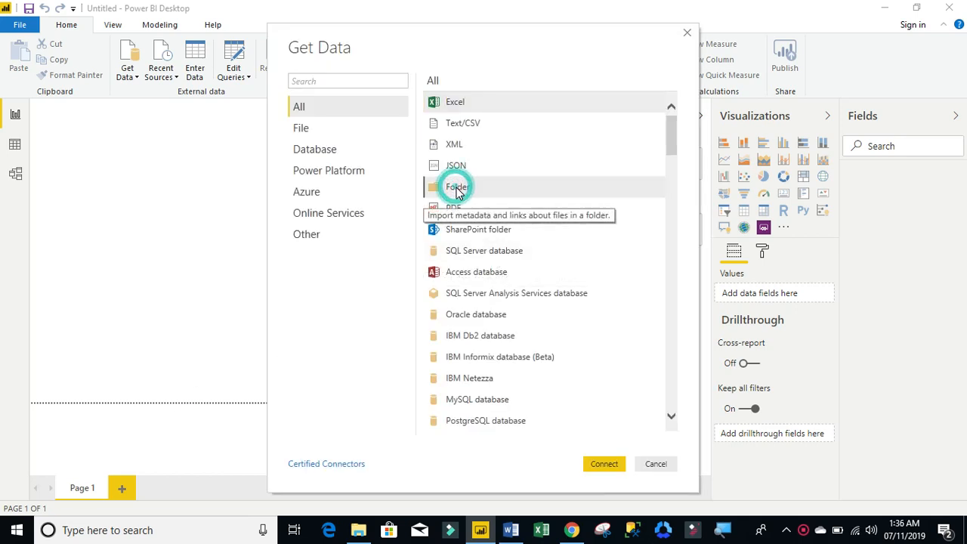
click(655, 463)
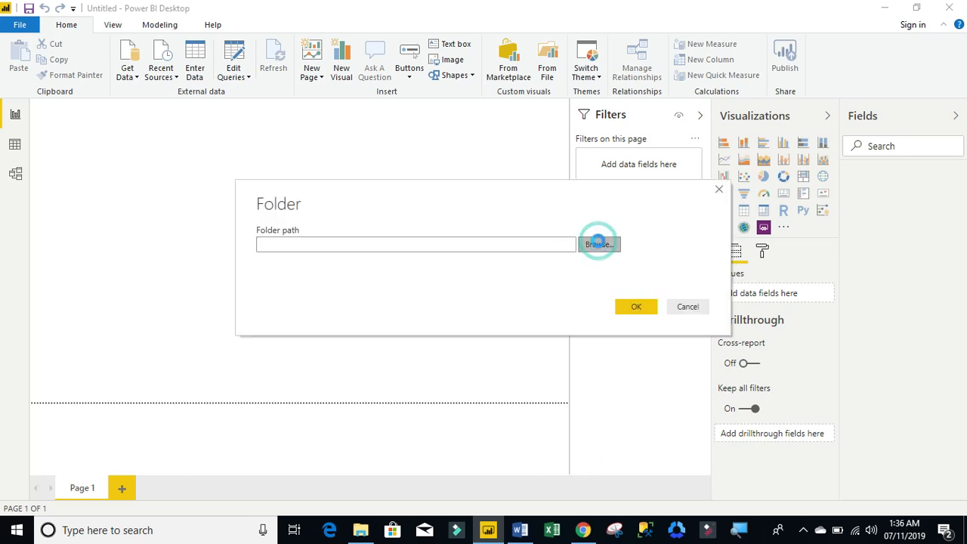
- Browse to the CSV folder inside File and confirm it as the source path
click(598, 244)
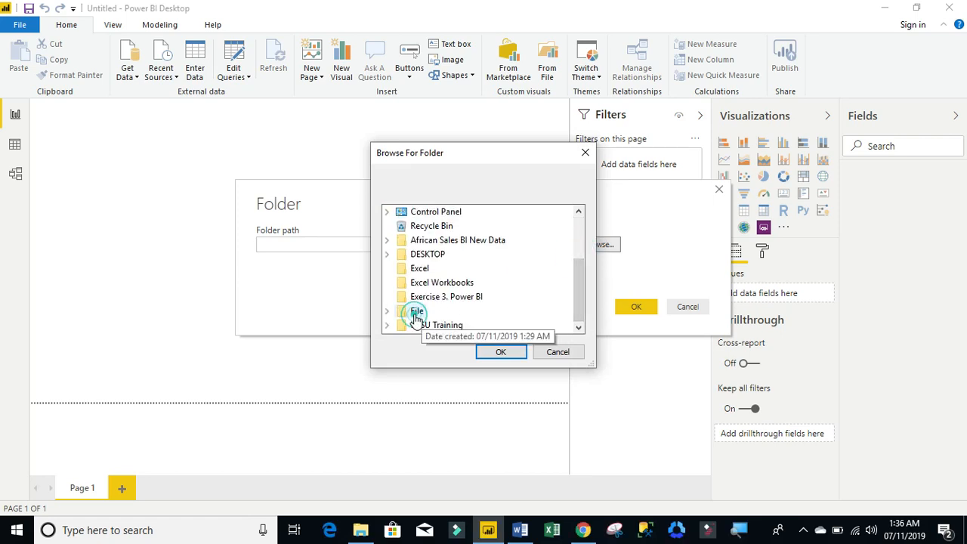
click(388, 311)
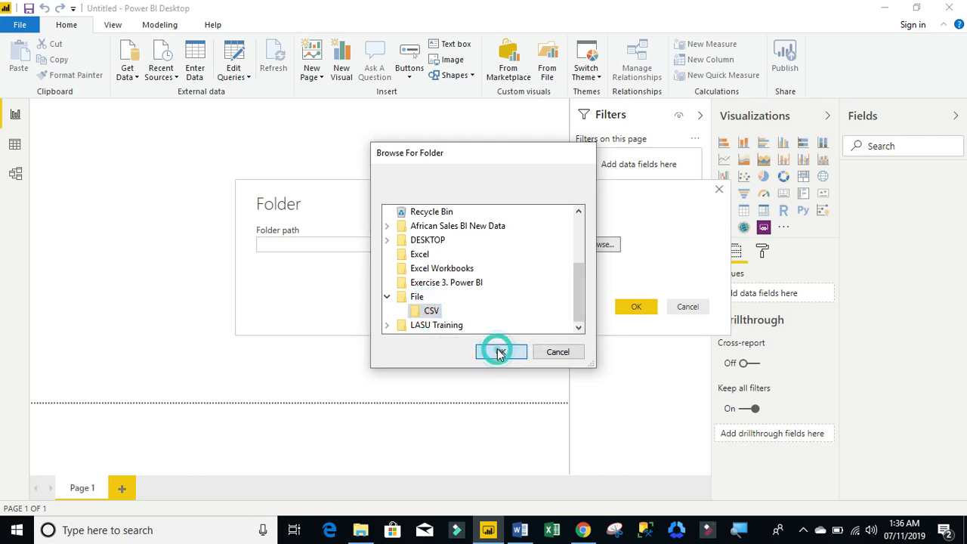
click(498, 351)
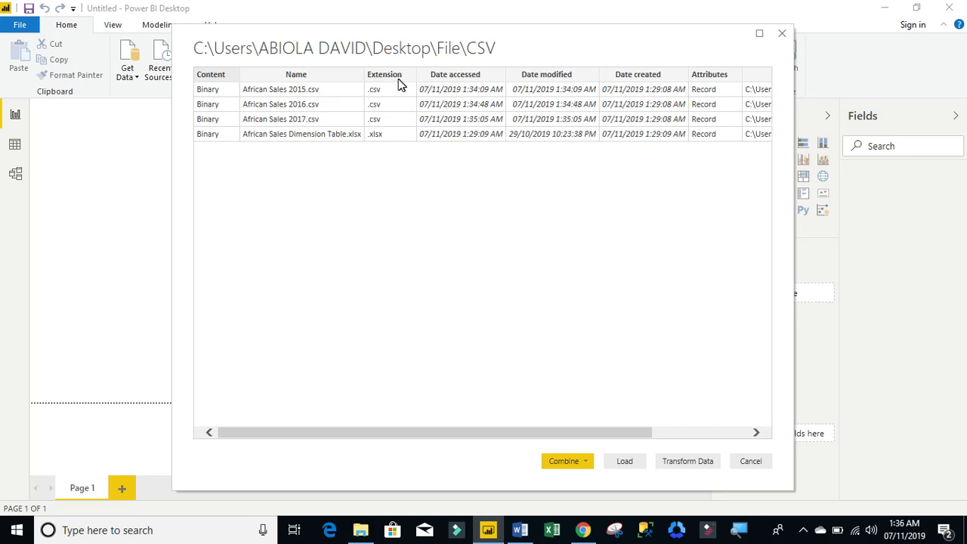
mouse_move(395, 108)
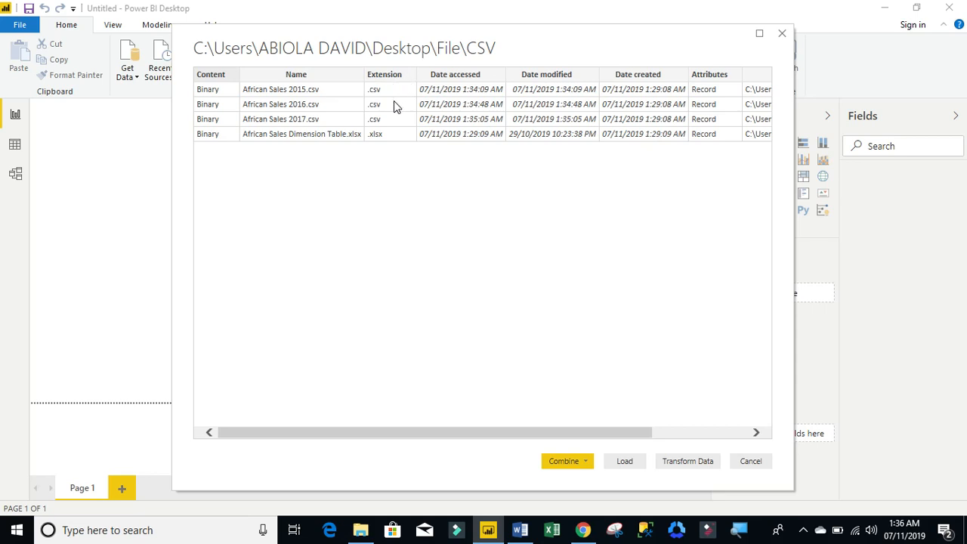
mouse_move(382, 144)
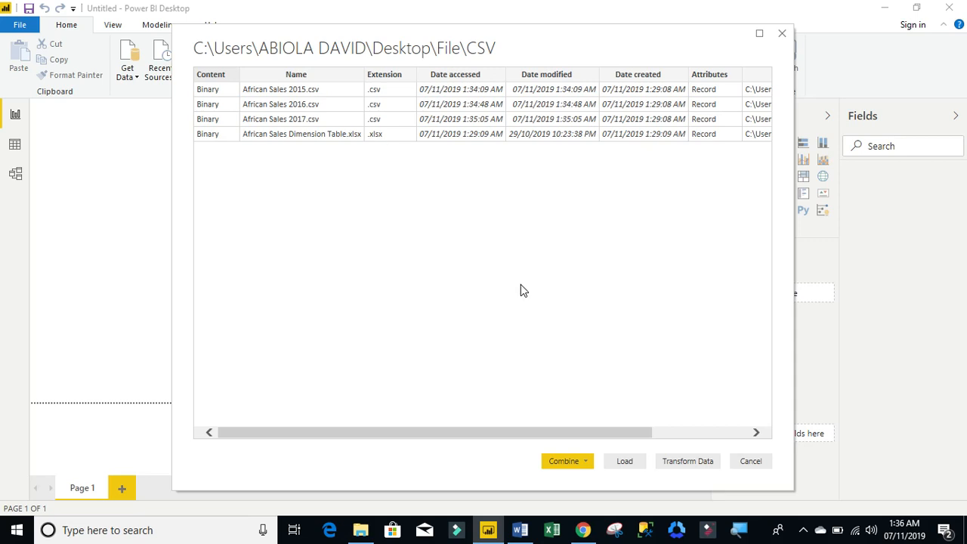
mouse_move(662, 465)
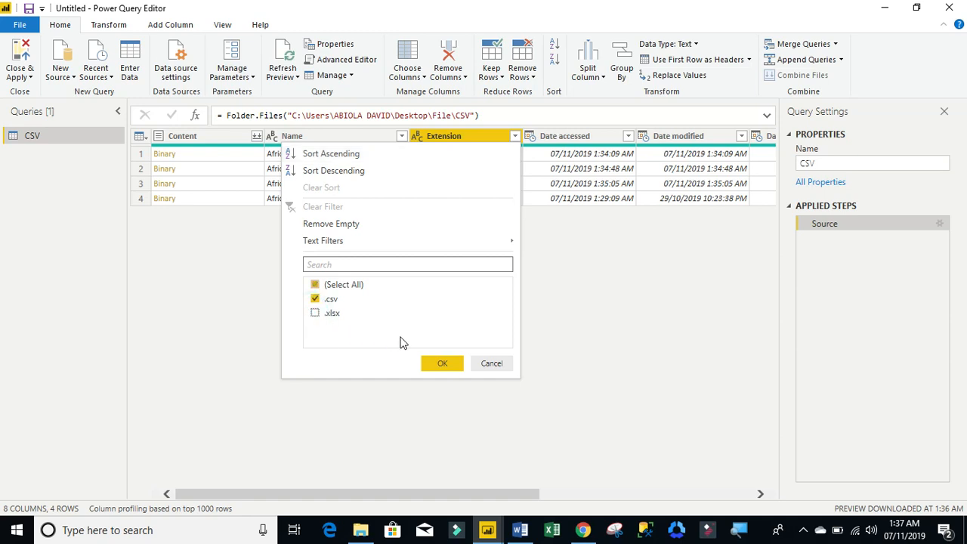
- Filter Extension to .csv, remove all columns except Content, and start Combine Files
click(442, 362)
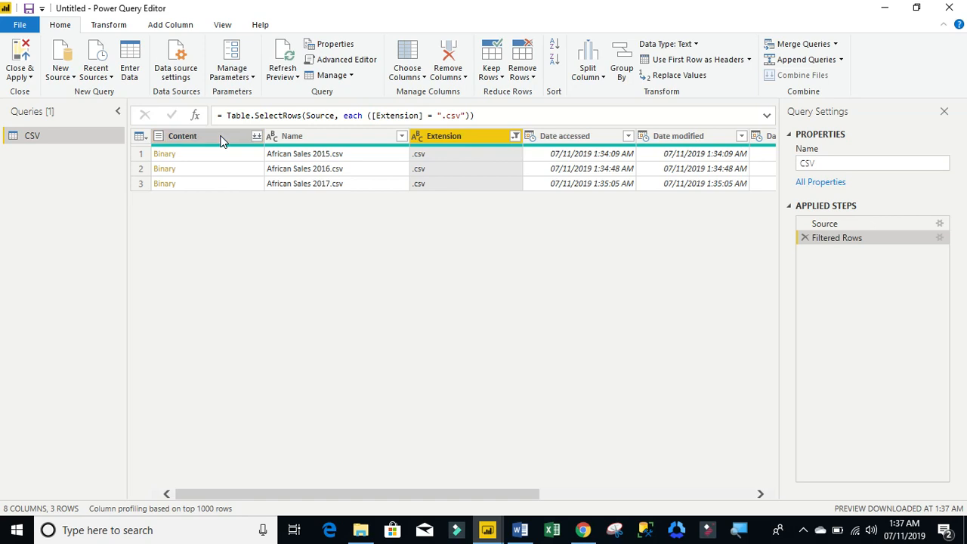
right_click(182, 136)
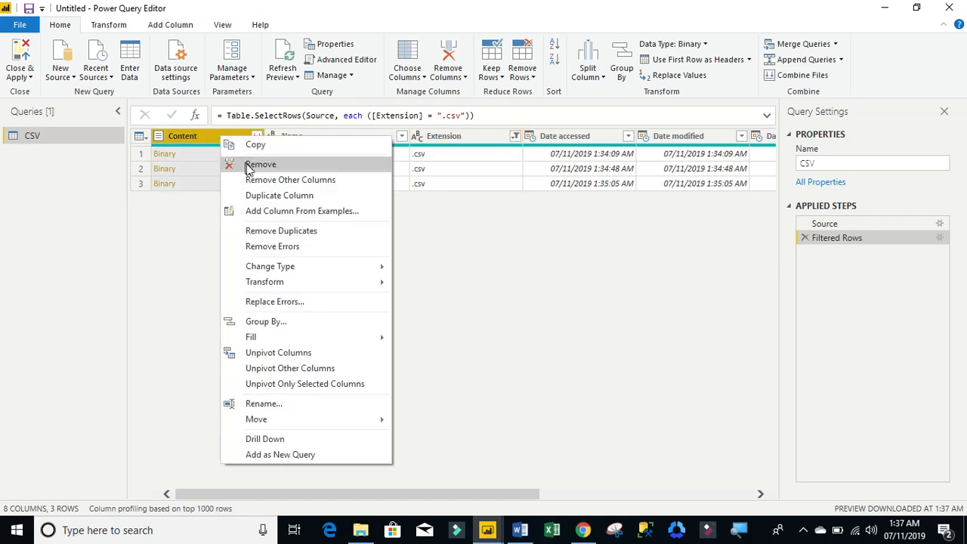
click(290, 180)
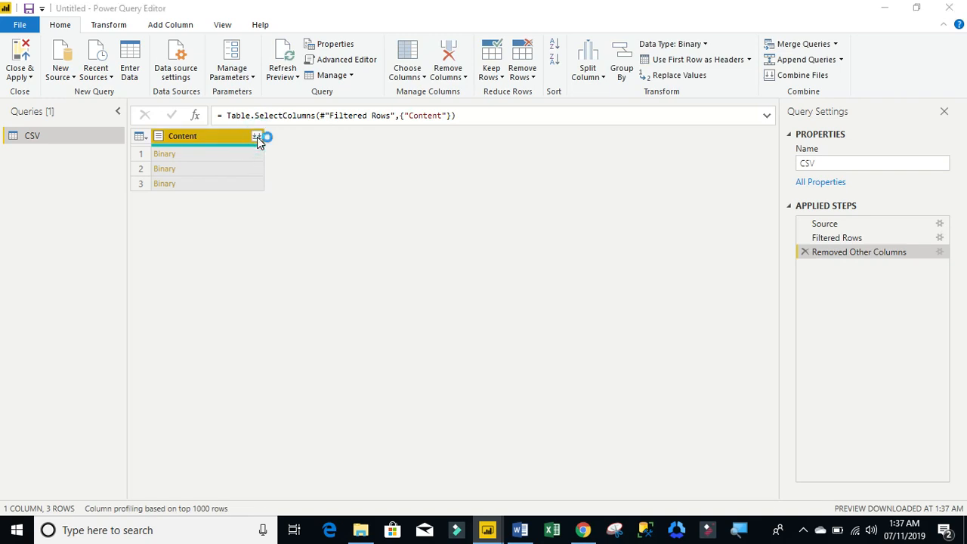
click(257, 136)
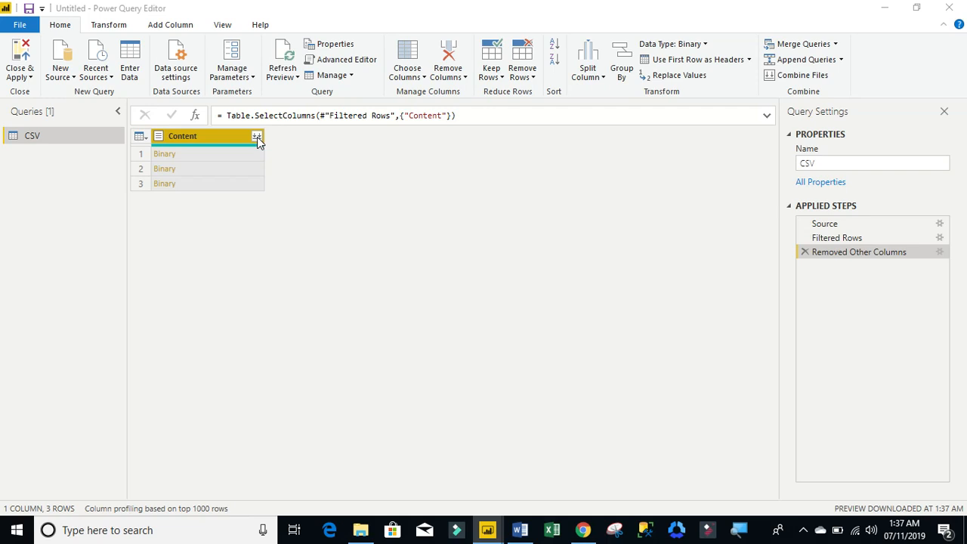
- Combine the three CSV files using First file as sample and Comma delimiter
click(257, 136)
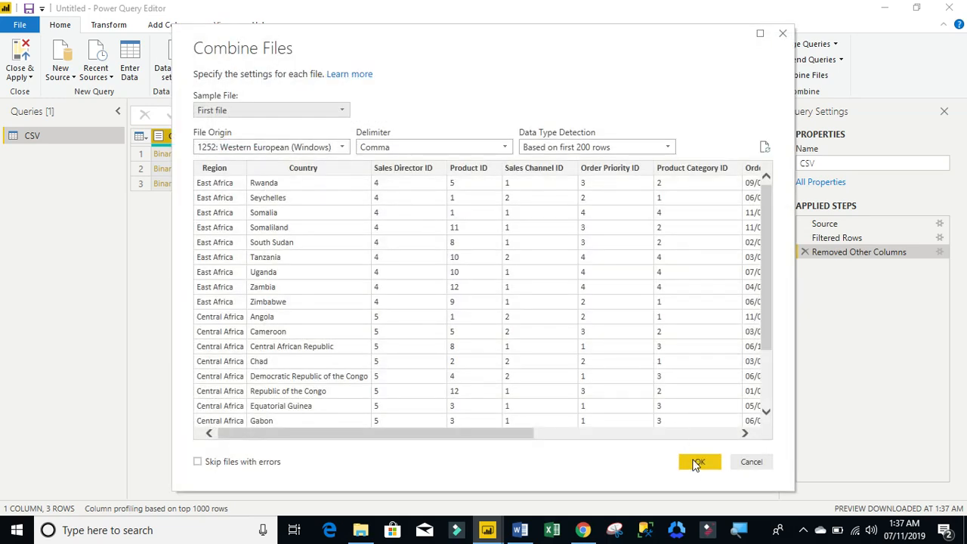
click(698, 462)
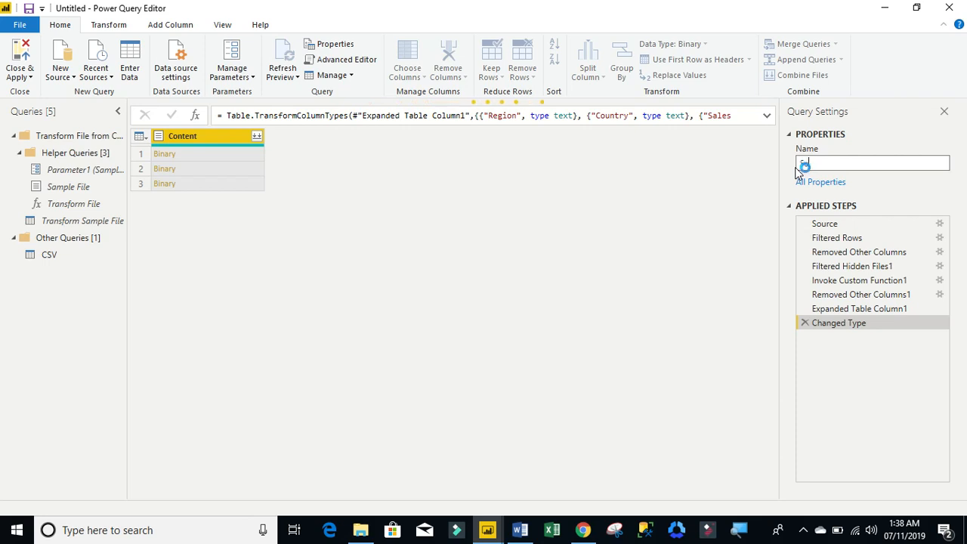
- Name the query Sales_Data and preview its Changed Type step with 14 columns
text(Sales_Data)
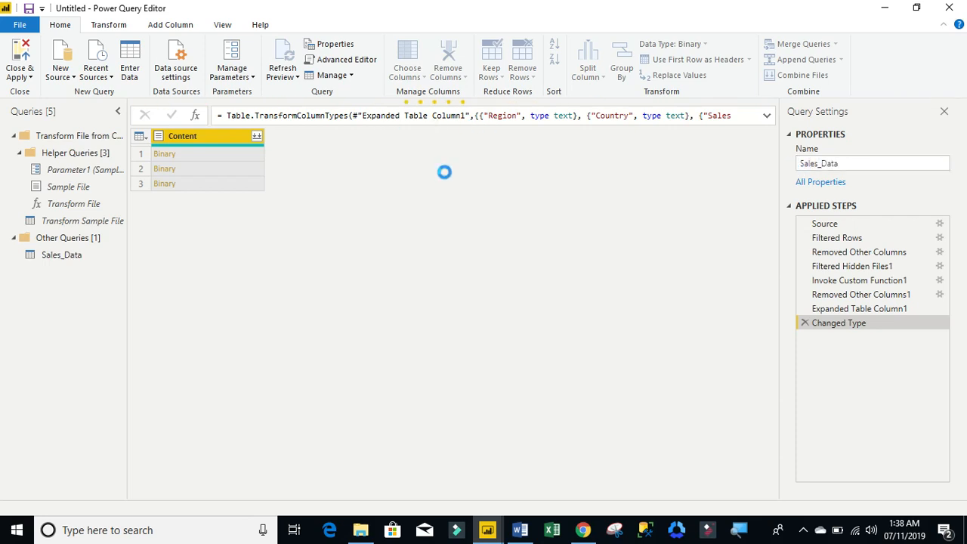
mouse_move(471, 188)
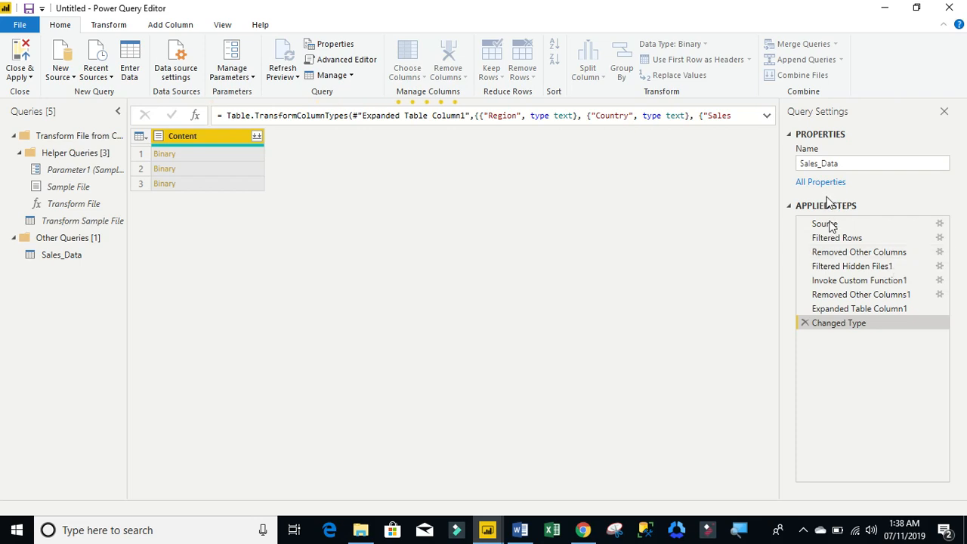
mouse_move(860, 308)
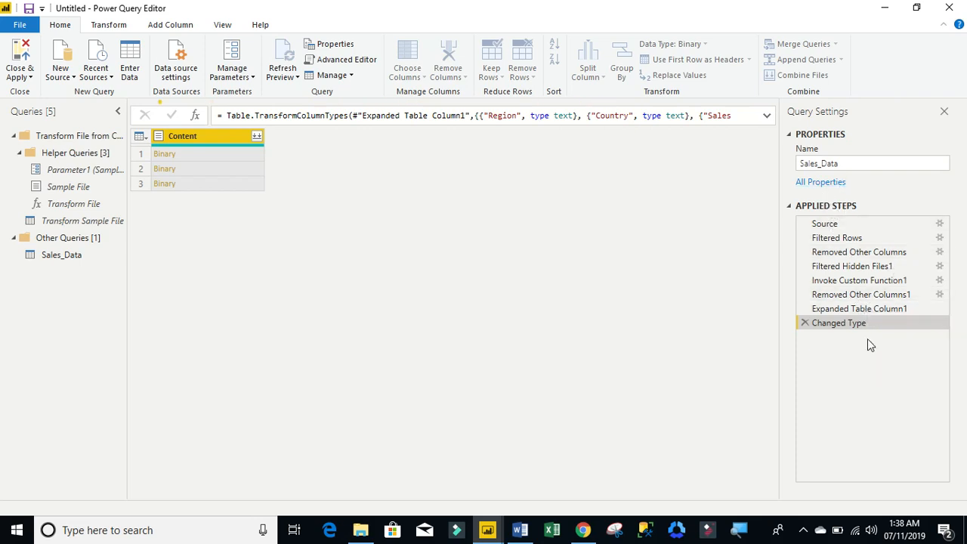
mouse_move(860, 309)
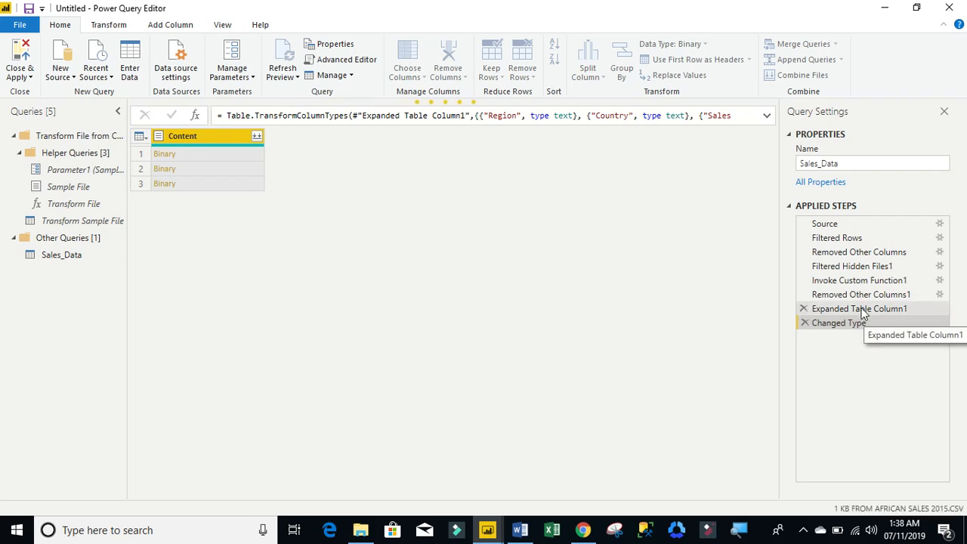
click(839, 322)
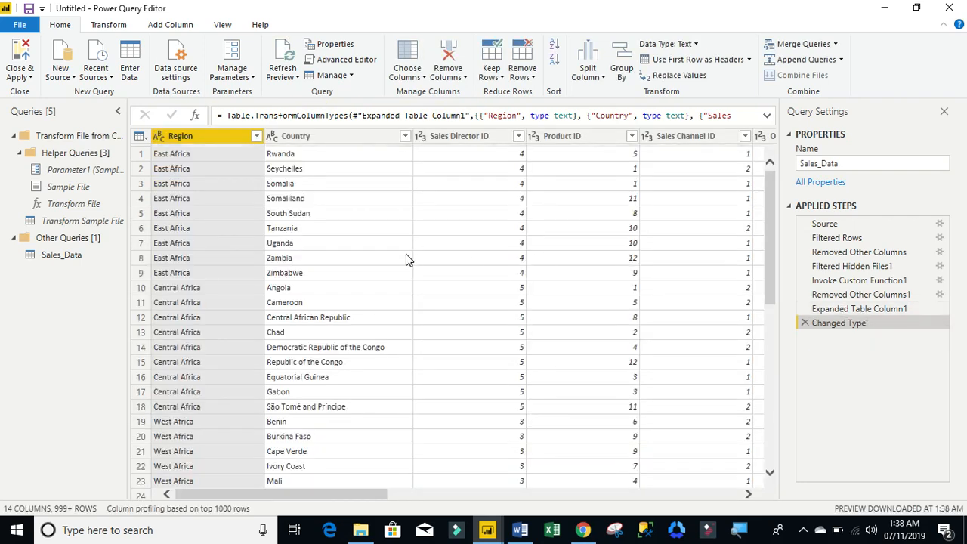